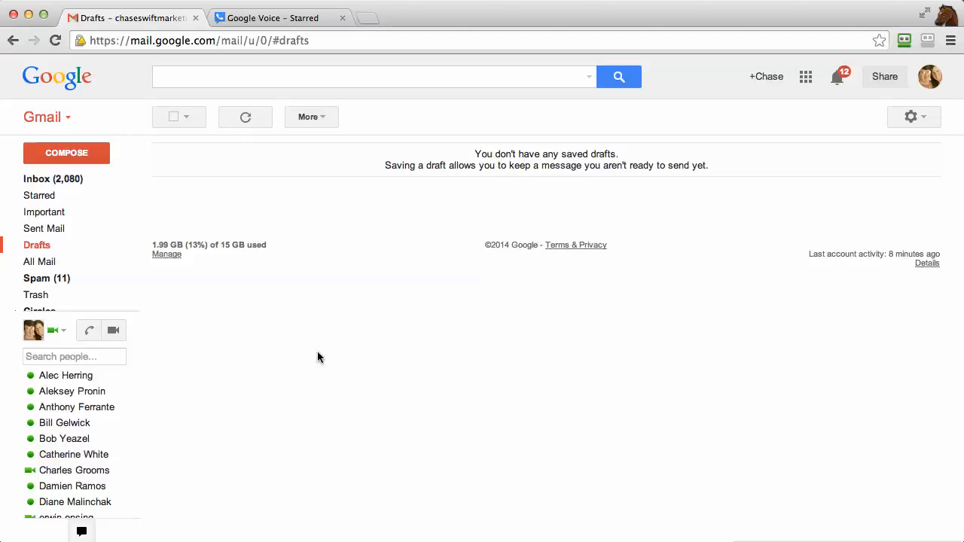
mouse_move(285, 356)
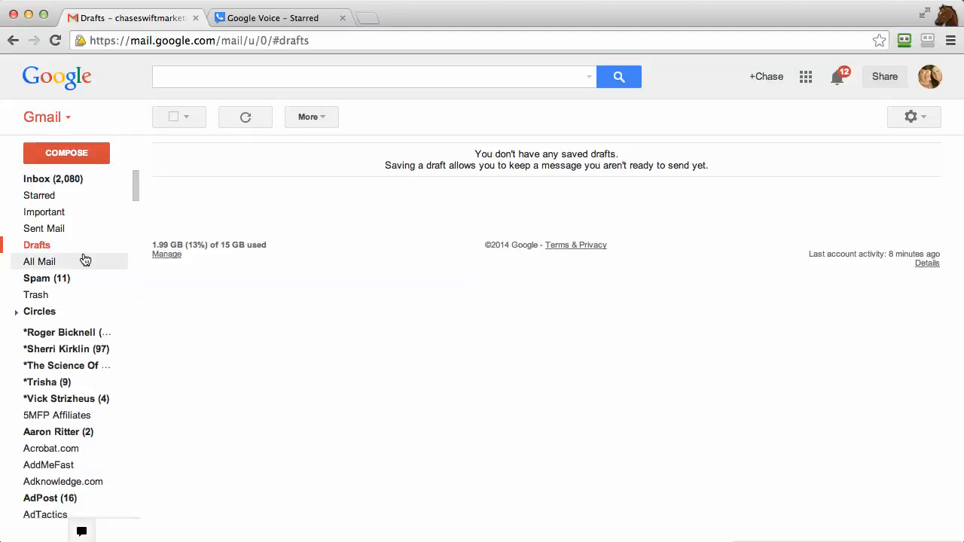
mouse_move(53, 178)
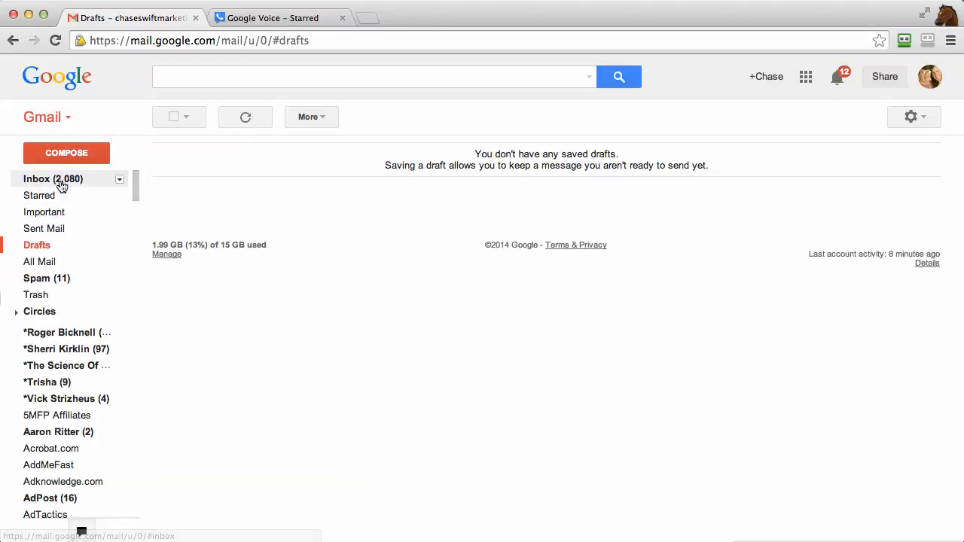
mouse_move(53, 178)
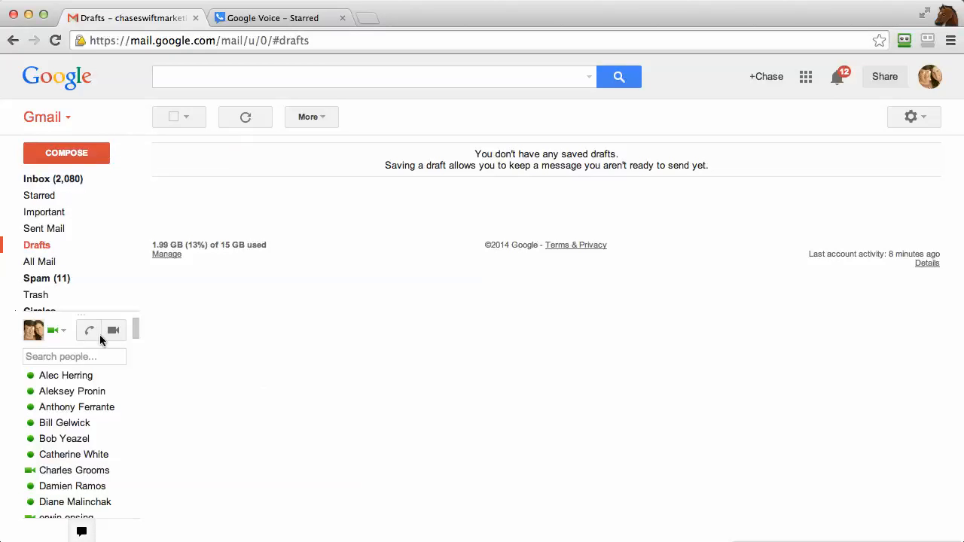
mouse_move(88, 330)
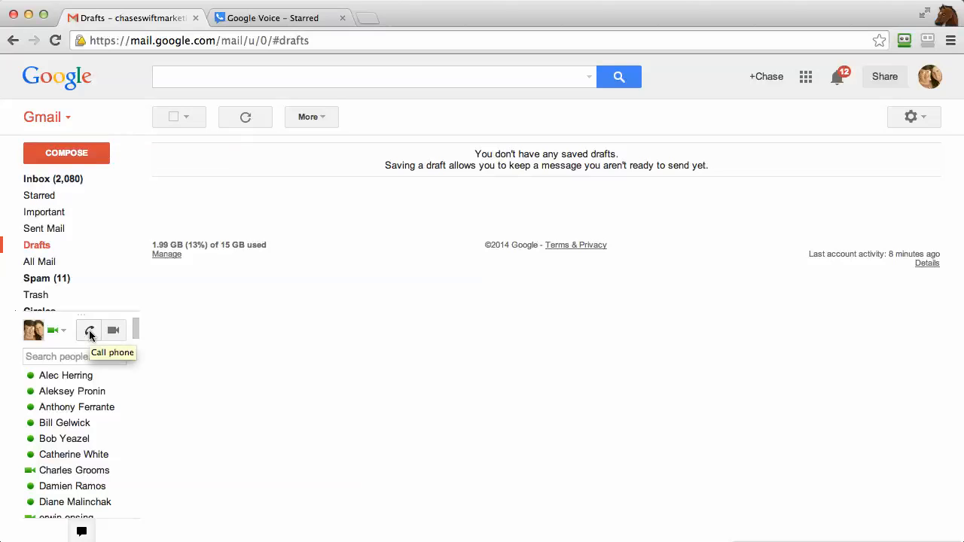
click(88, 330)
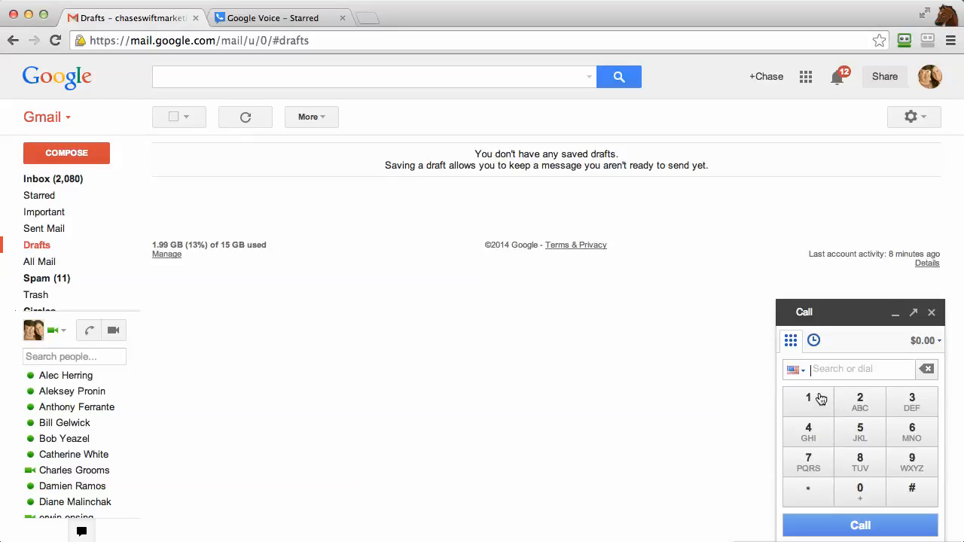
mouse_move(860, 480)
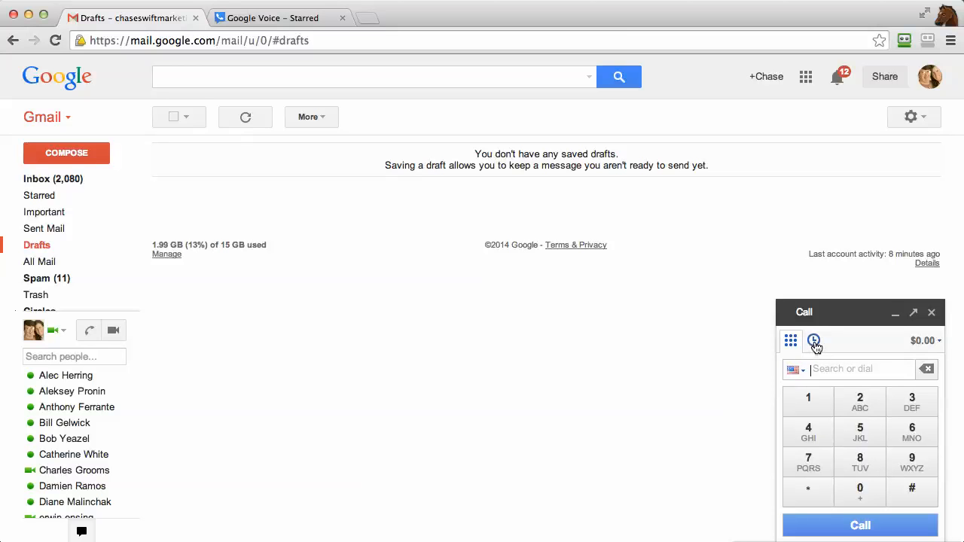
click(813, 340)
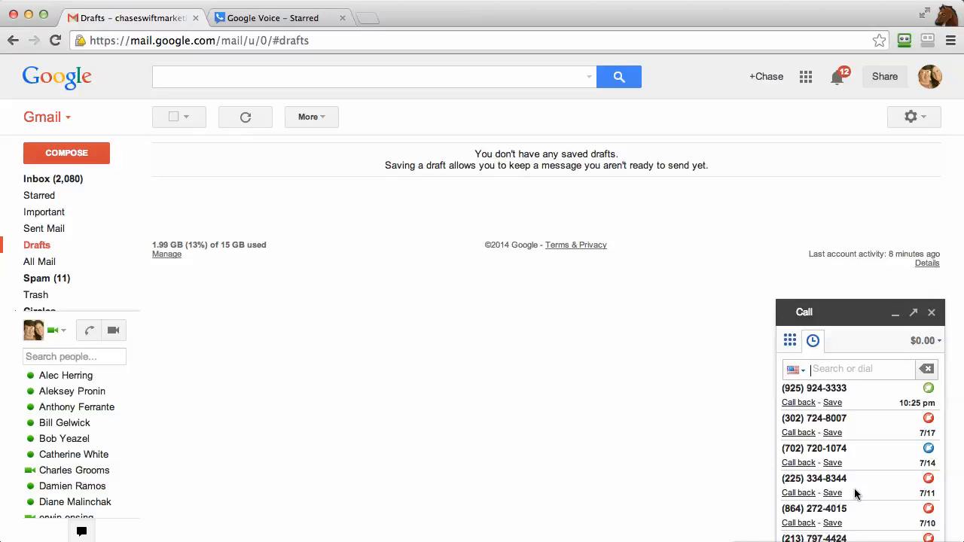
mouse_move(918, 421)
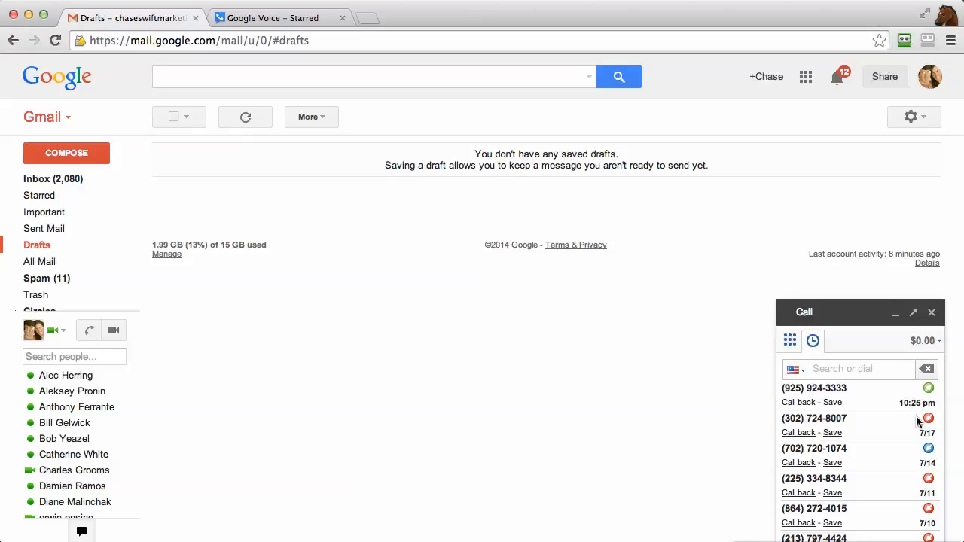
click(789, 341)
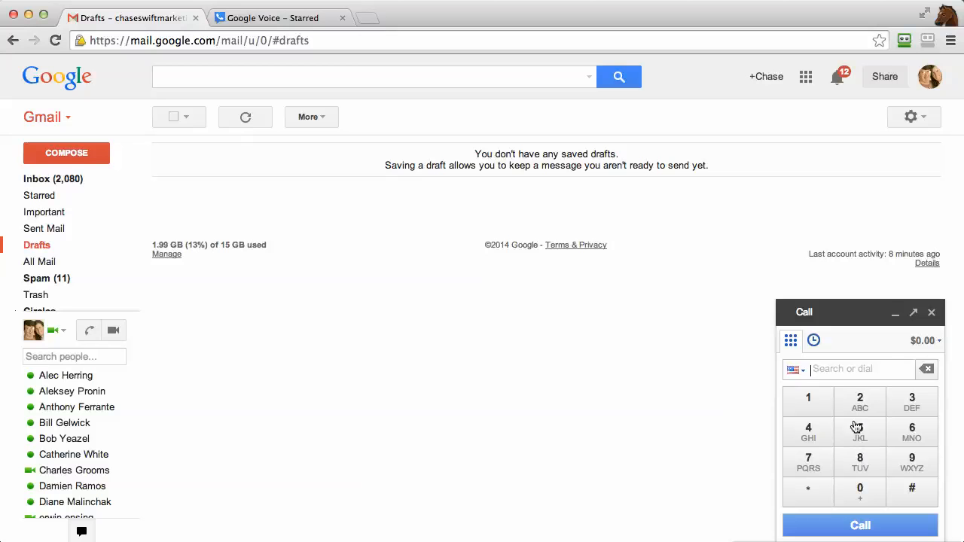
mouse_move(860, 398)
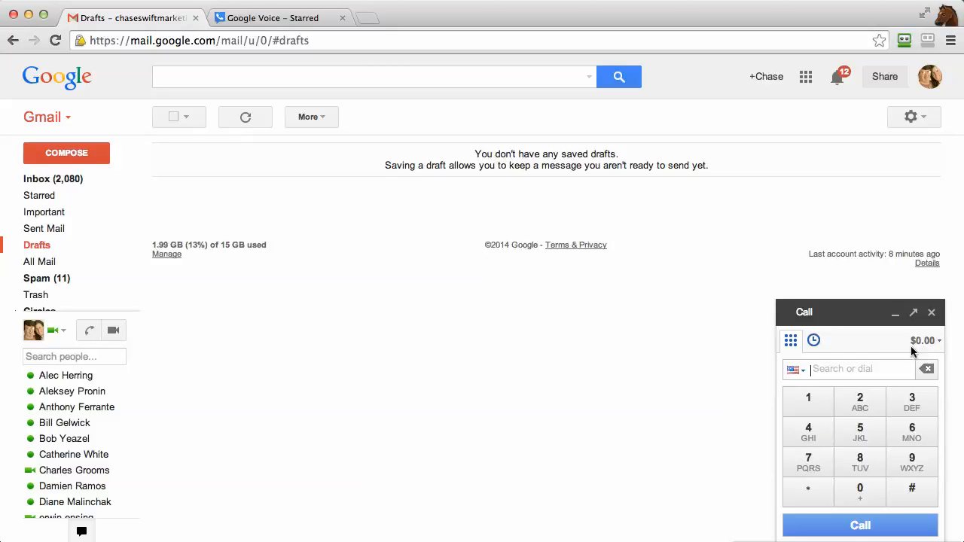
mouse_move(903, 351)
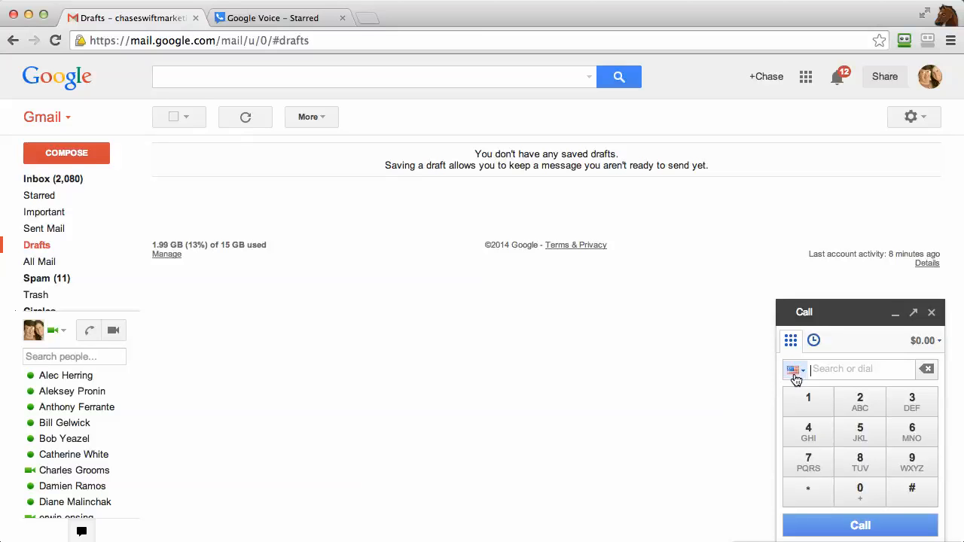
mouse_move(795, 370)
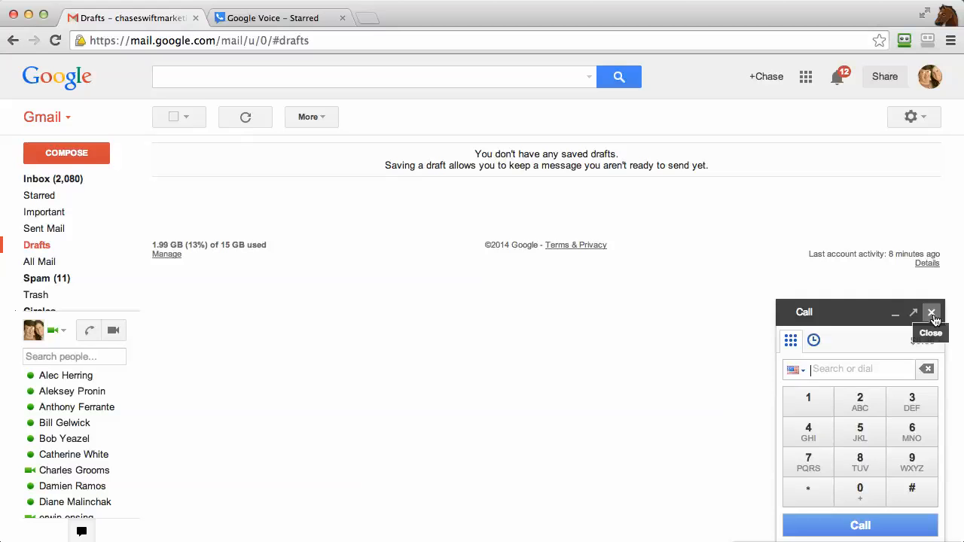
Step: Close Gmail's Call panel and switch to the Google Voice – Starred tab
click(931, 313)
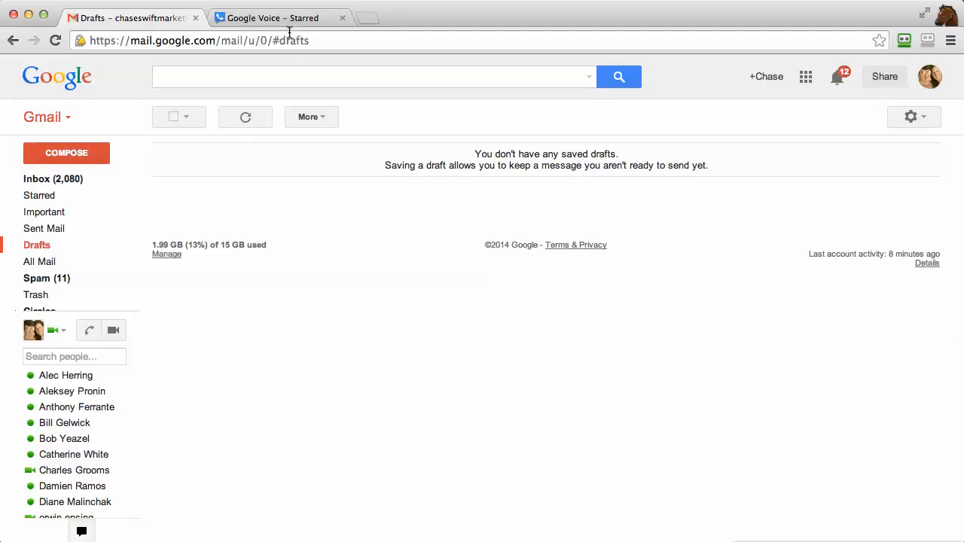
click(275, 17)
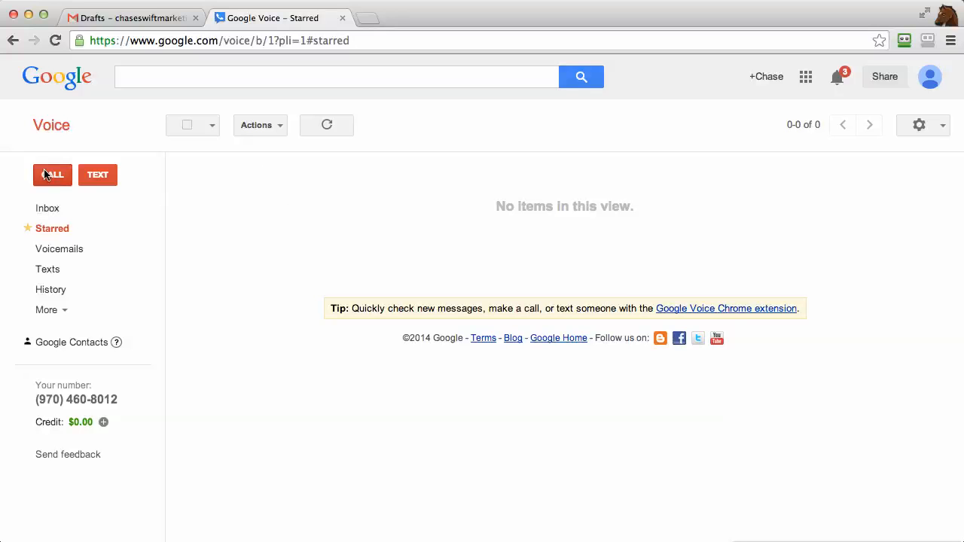
Step: Start a new Google Voice call to bring up the number and phone-to-call-with form
click(52, 174)
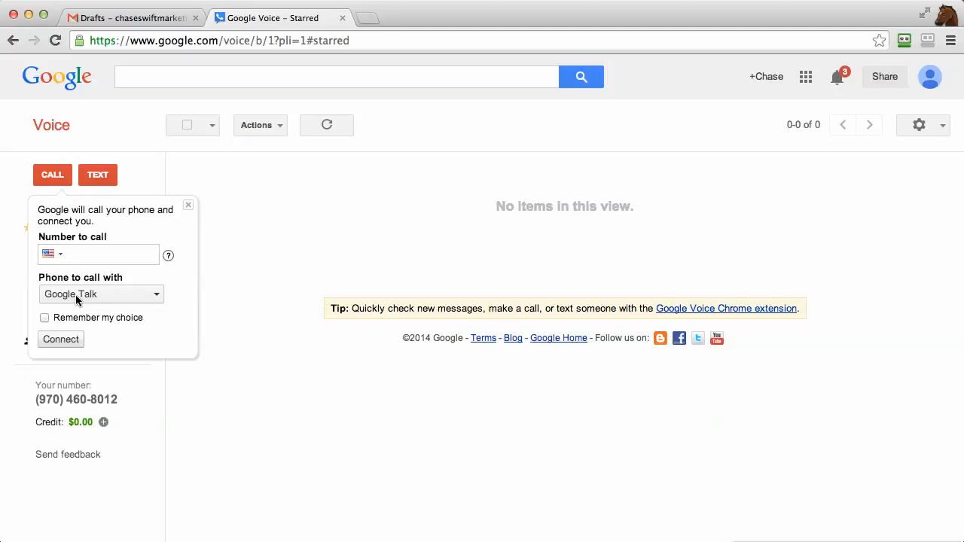
mouse_move(103, 298)
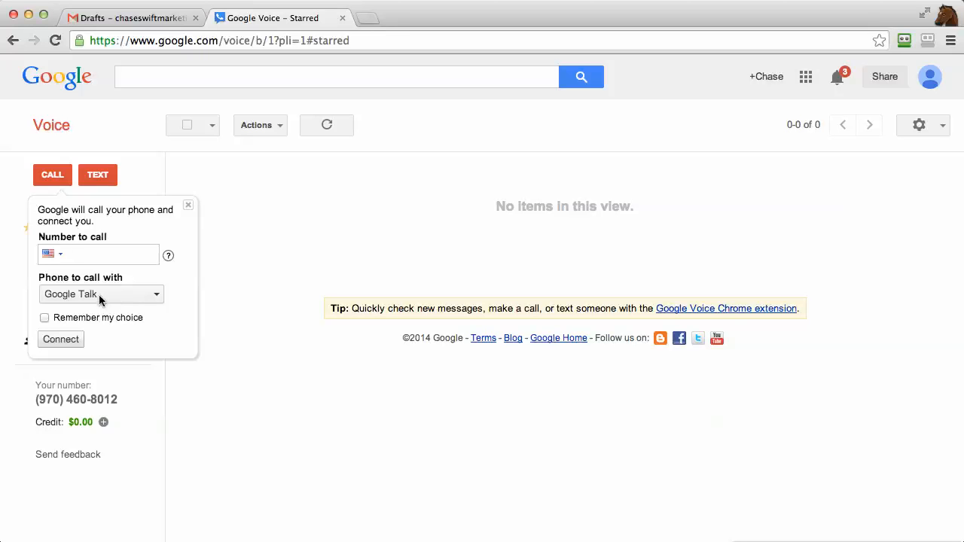
mouse_move(158, 304)
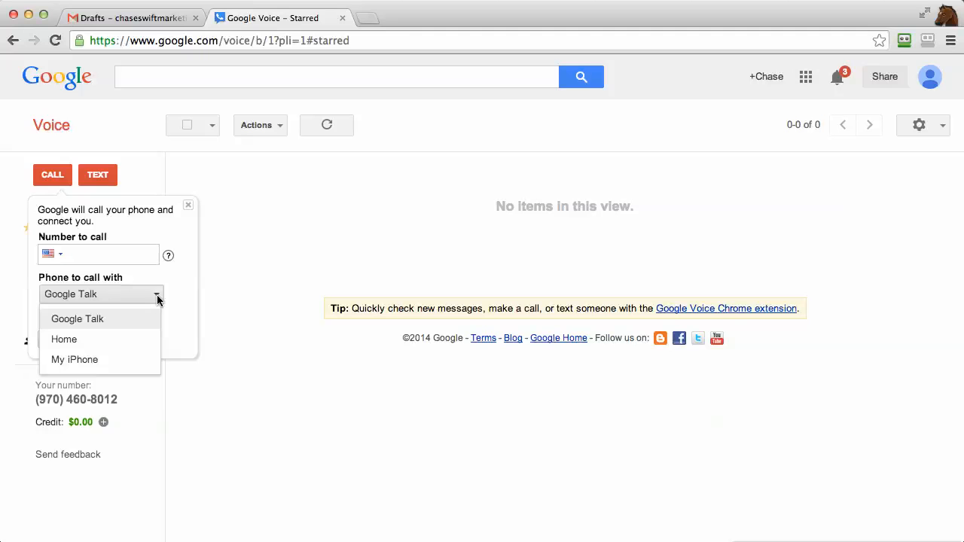
mouse_move(64, 339)
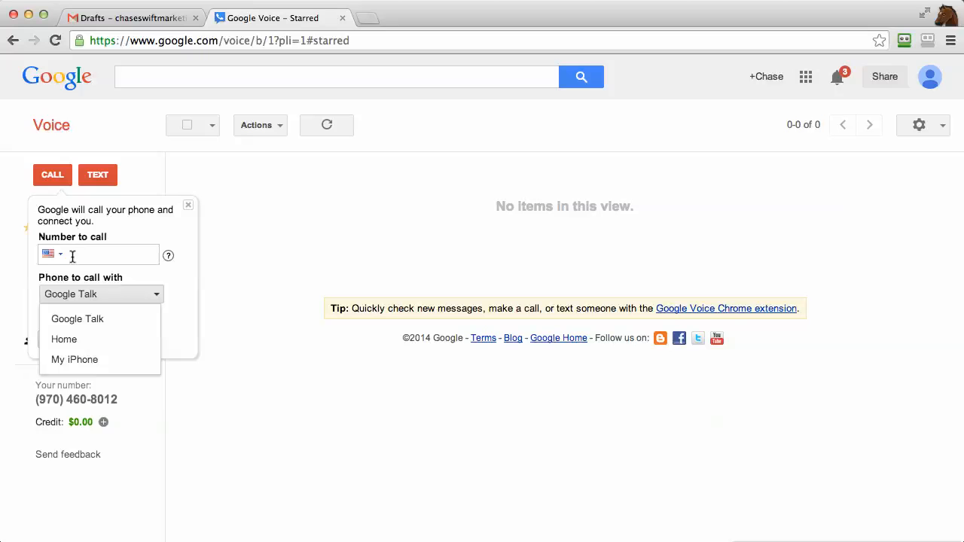
mouse_move(78, 319)
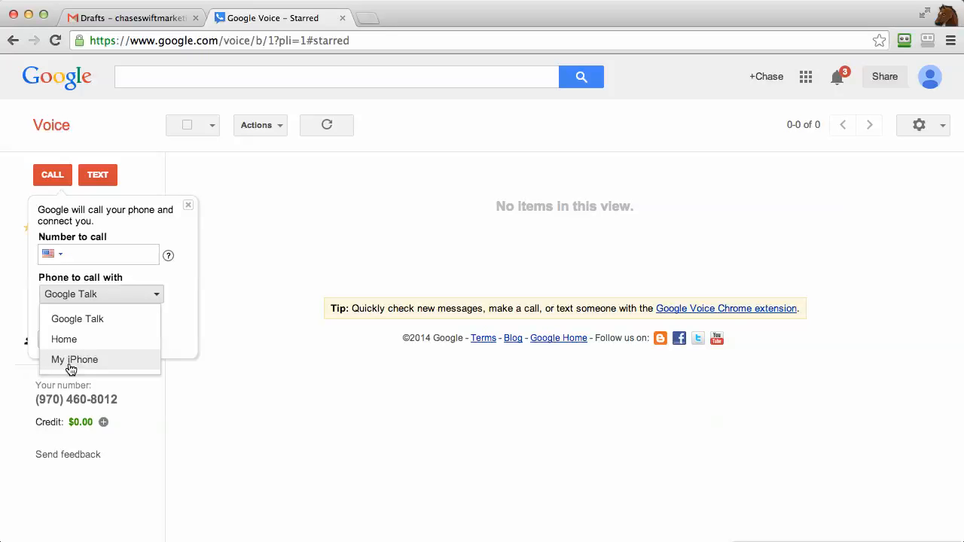
mouse_move(73, 368)
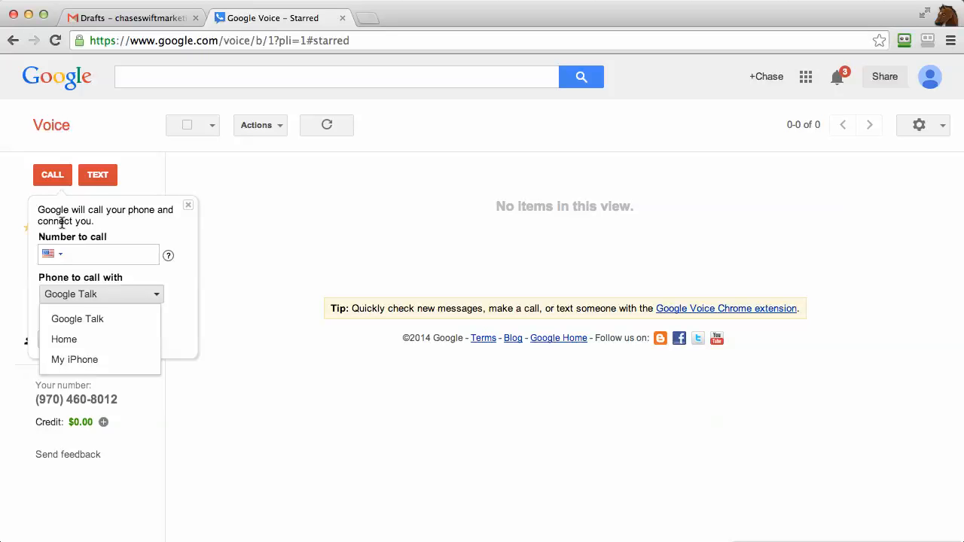
mouse_move(75, 359)
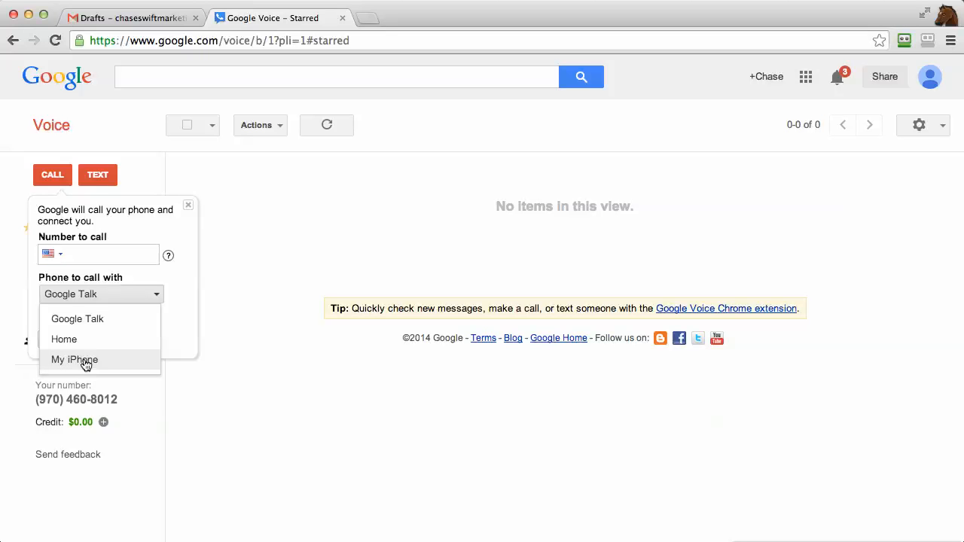
mouse_move(88, 366)
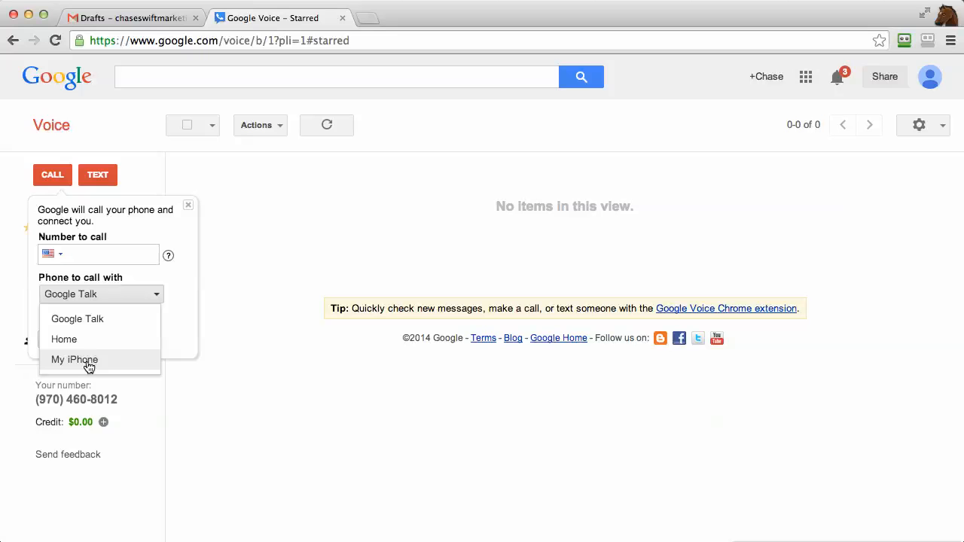
mouse_move(77, 319)
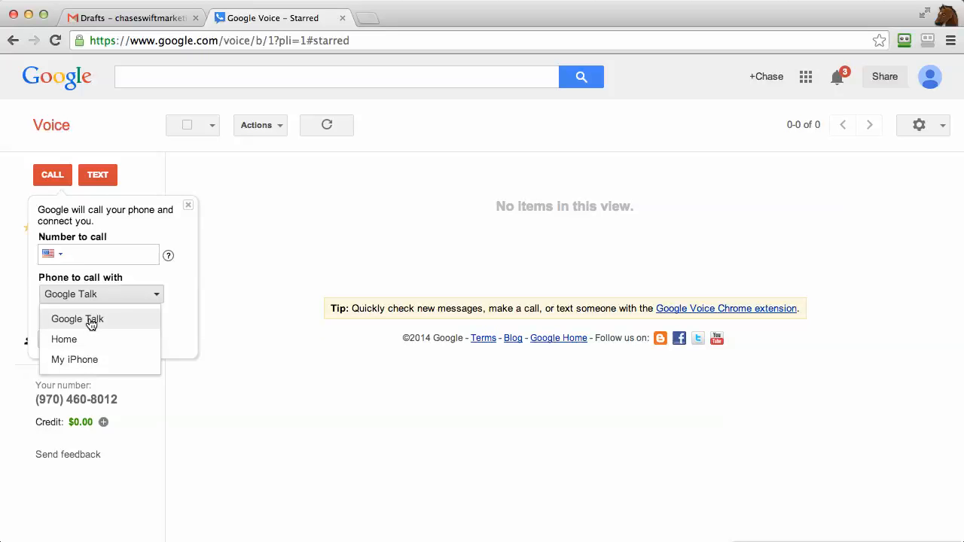
click(77, 318)
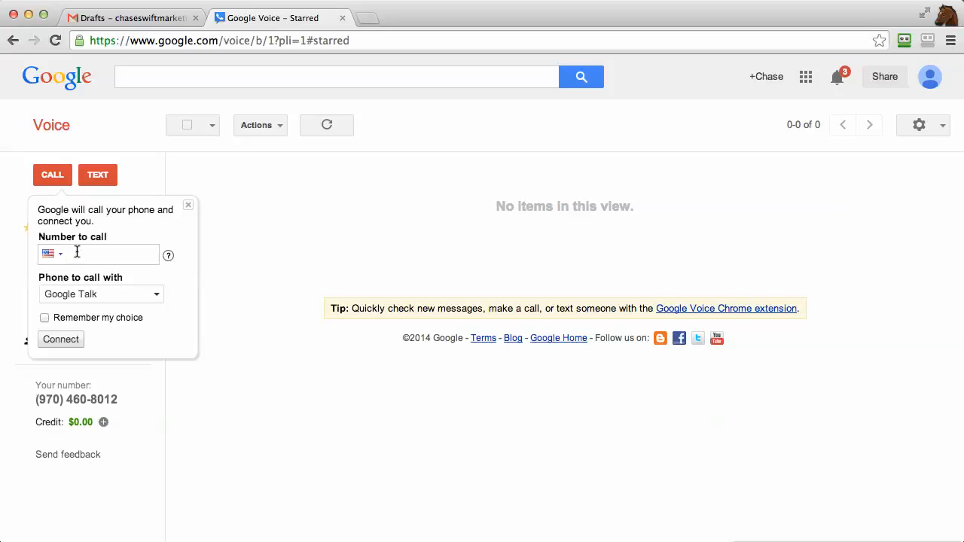
mouse_move(96, 260)
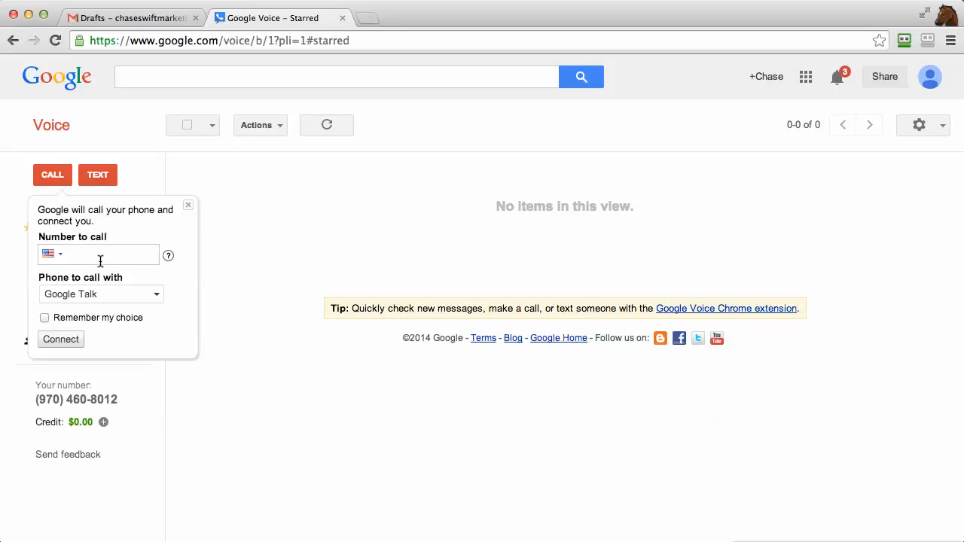
mouse_move(61, 339)
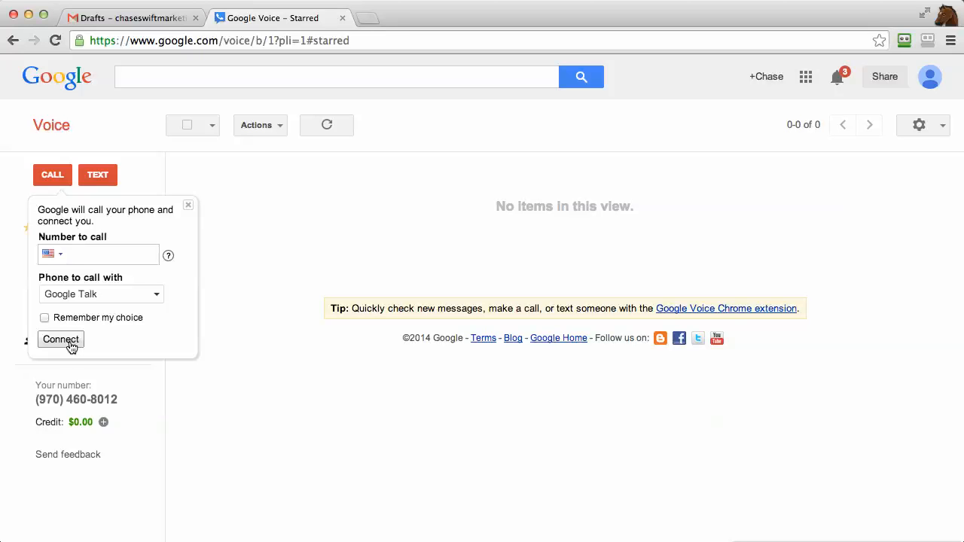
mouse_move(79, 332)
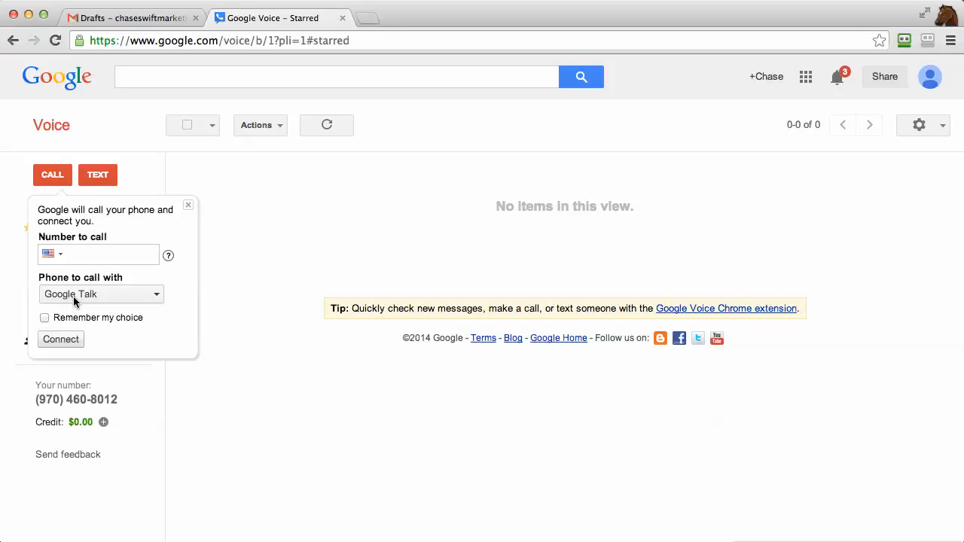
mouse_move(98, 303)
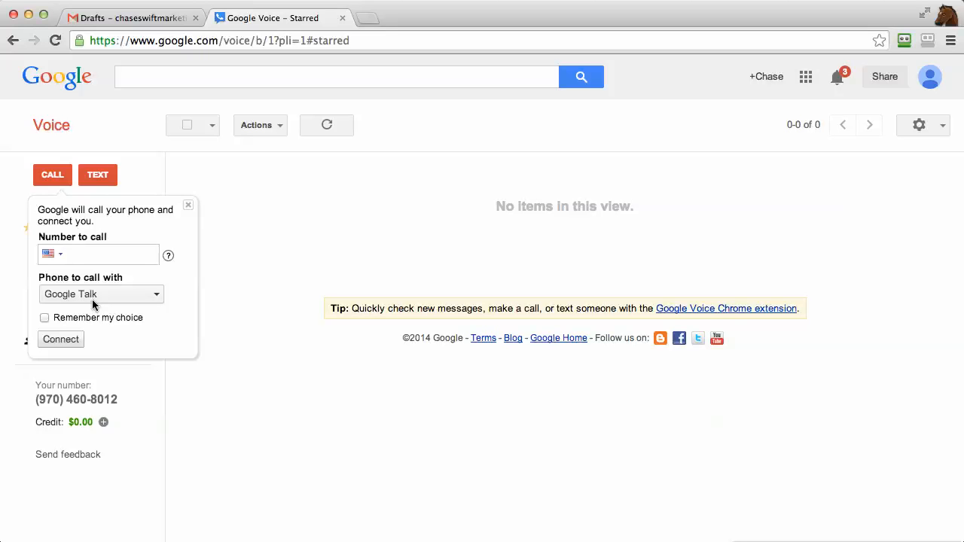
mouse_move(84, 297)
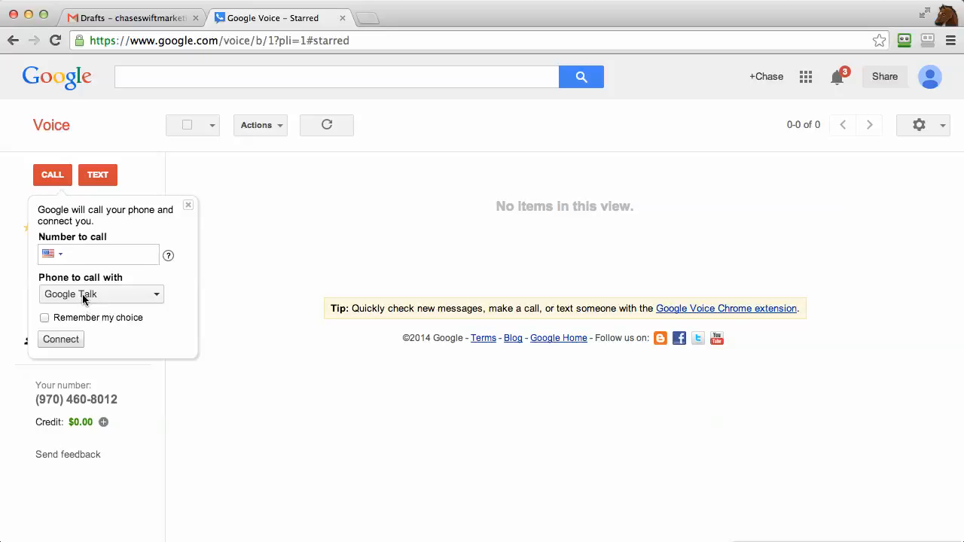
mouse_move(115, 302)
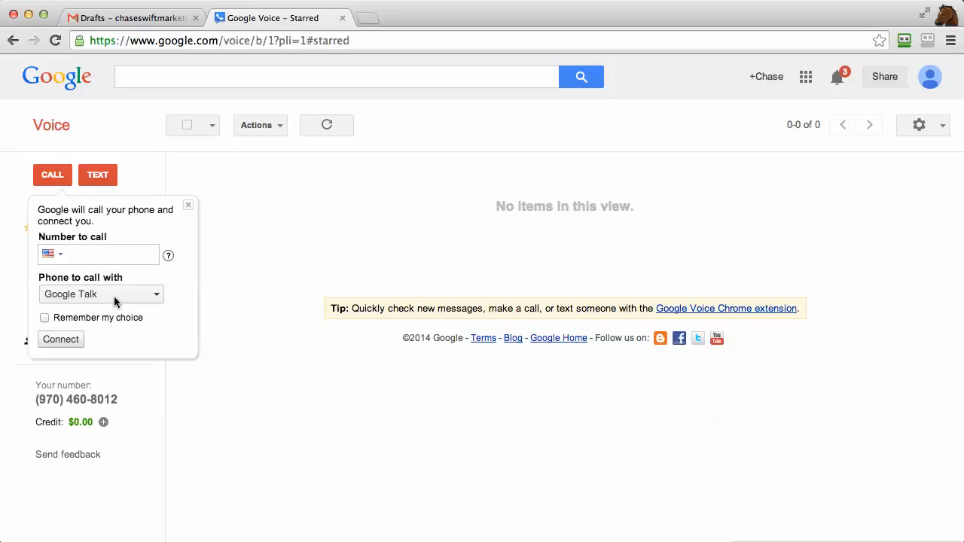
click(101, 294)
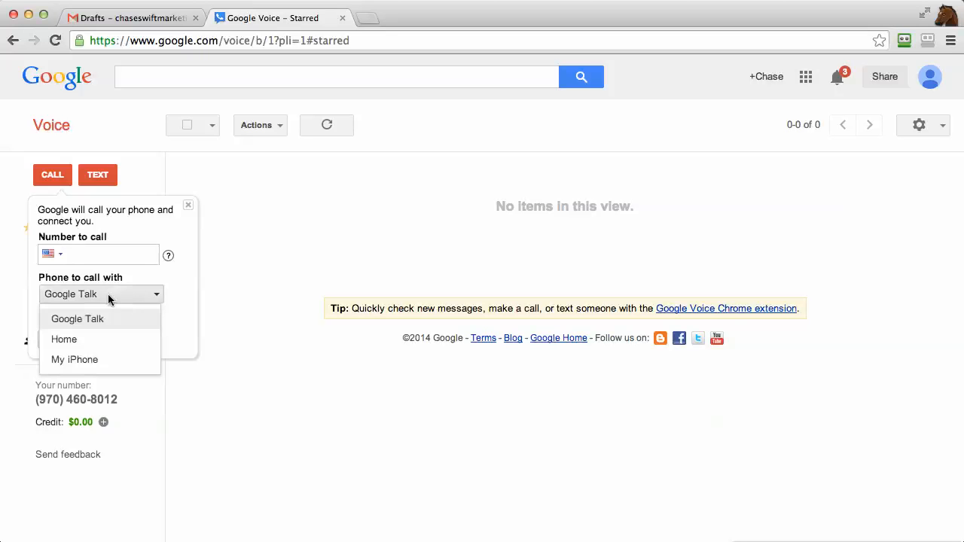
click(64, 338)
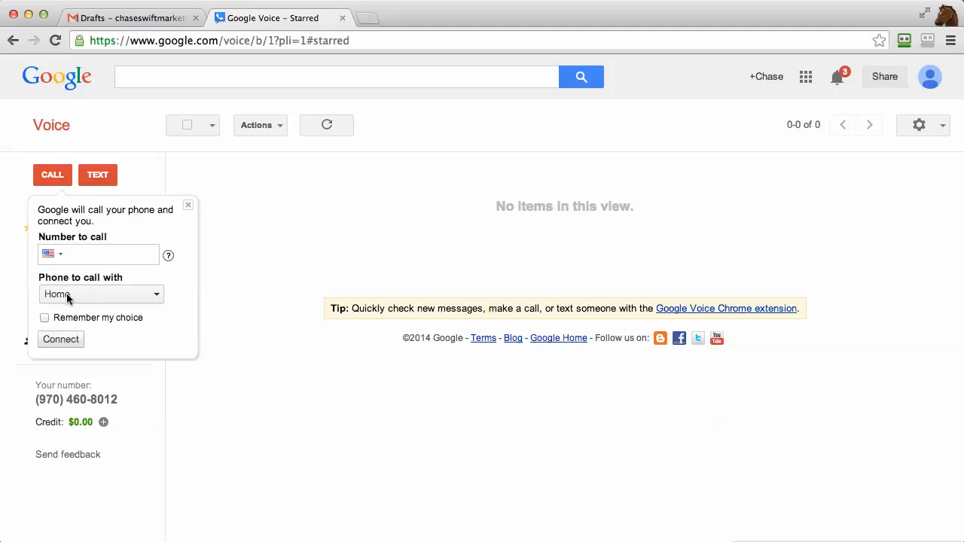
click(100, 294)
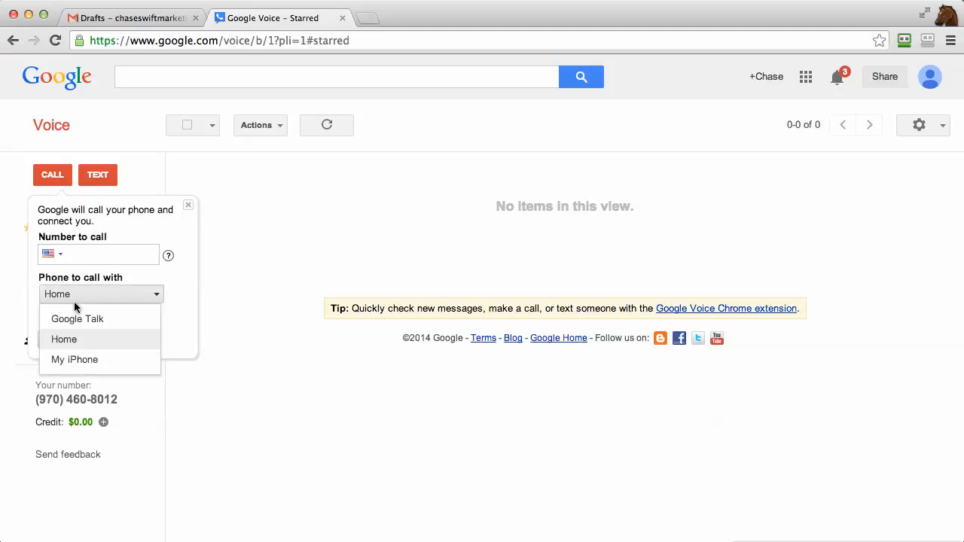
click(75, 359)
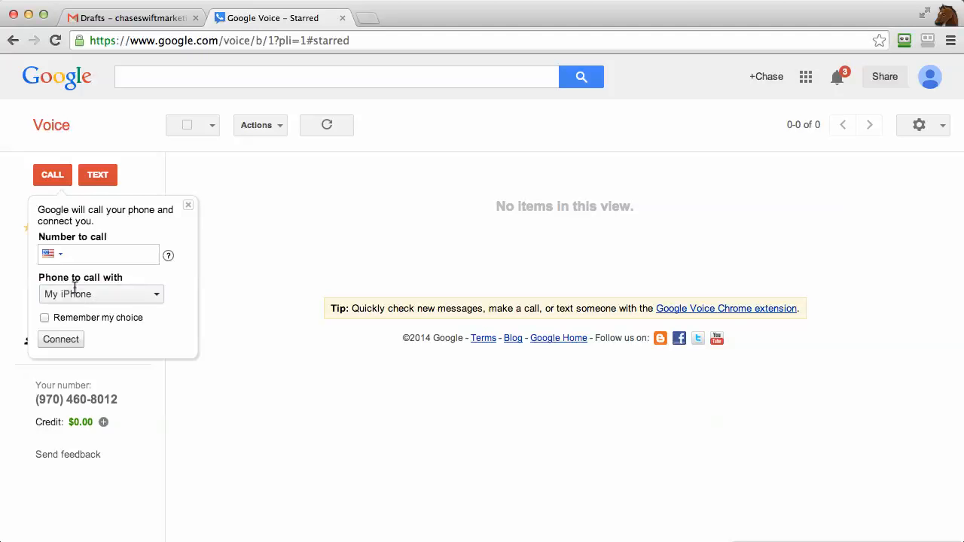
click(101, 293)
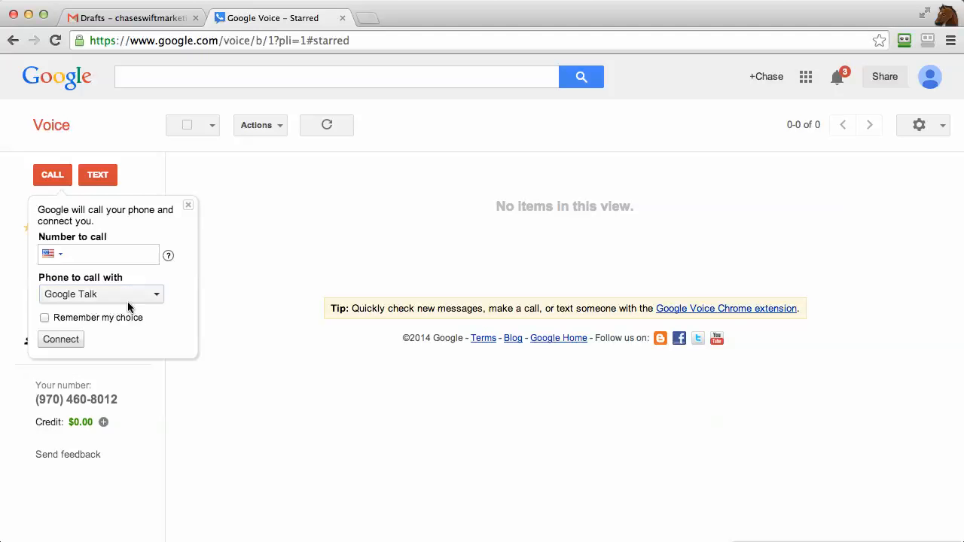
click(97, 255)
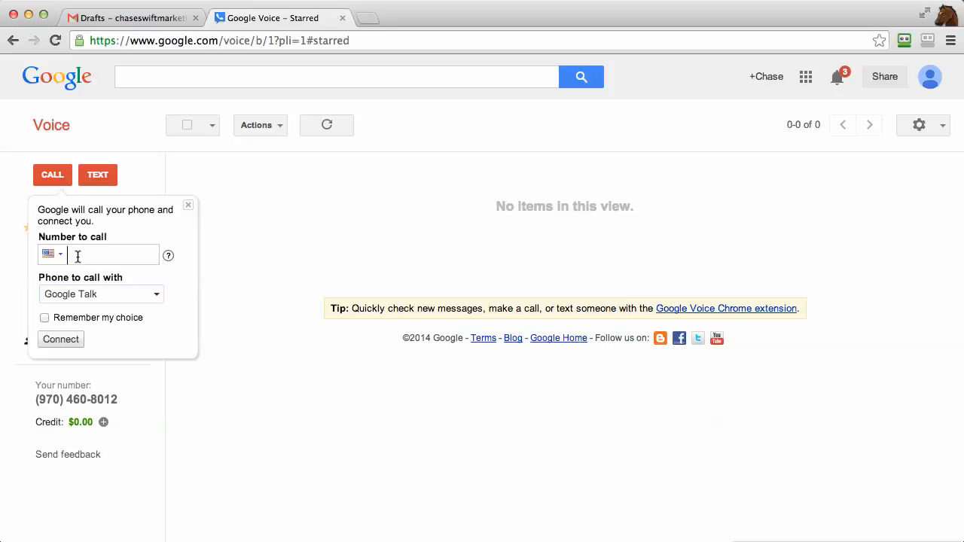
click(132, 17)
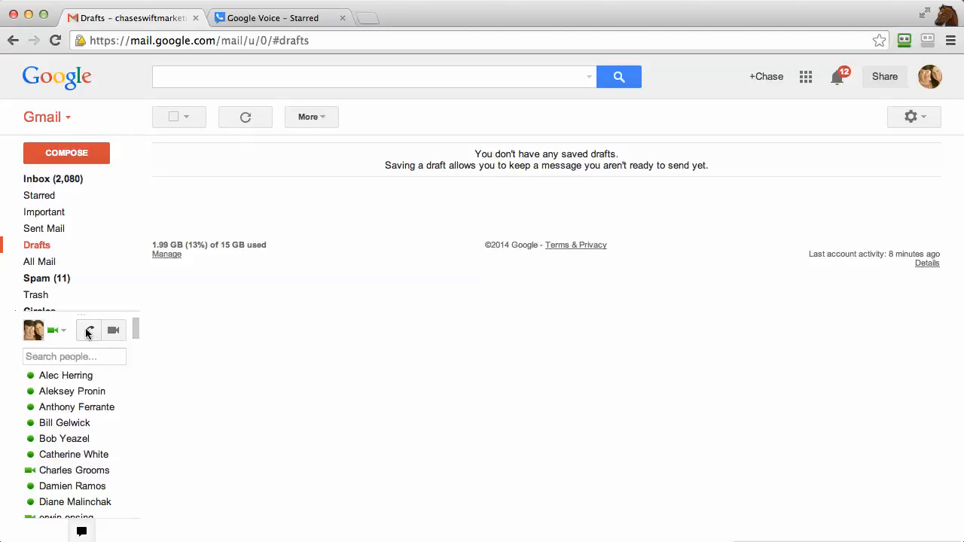
mouse_move(88, 330)
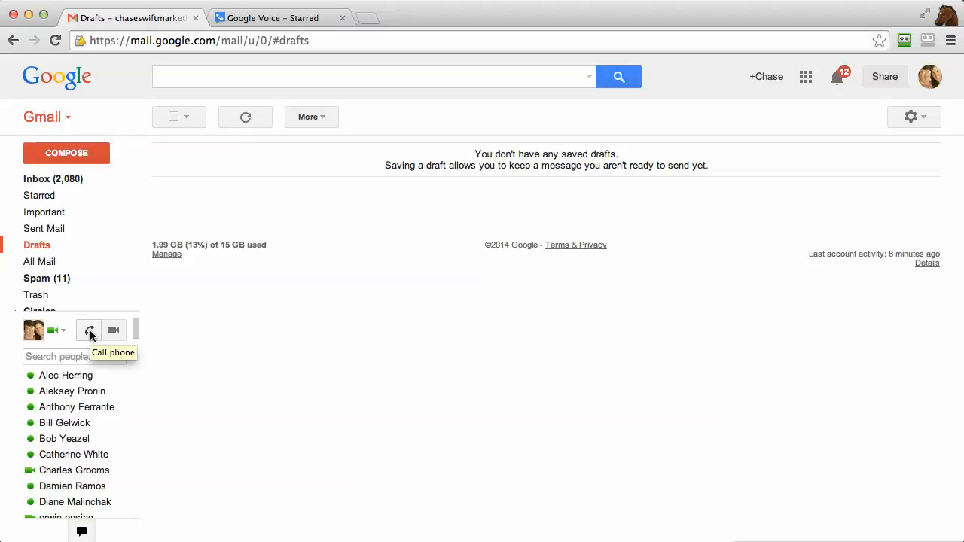
Step: Reopen the Call phone dialer, check recent-call history, and return to the dial pad
click(88, 330)
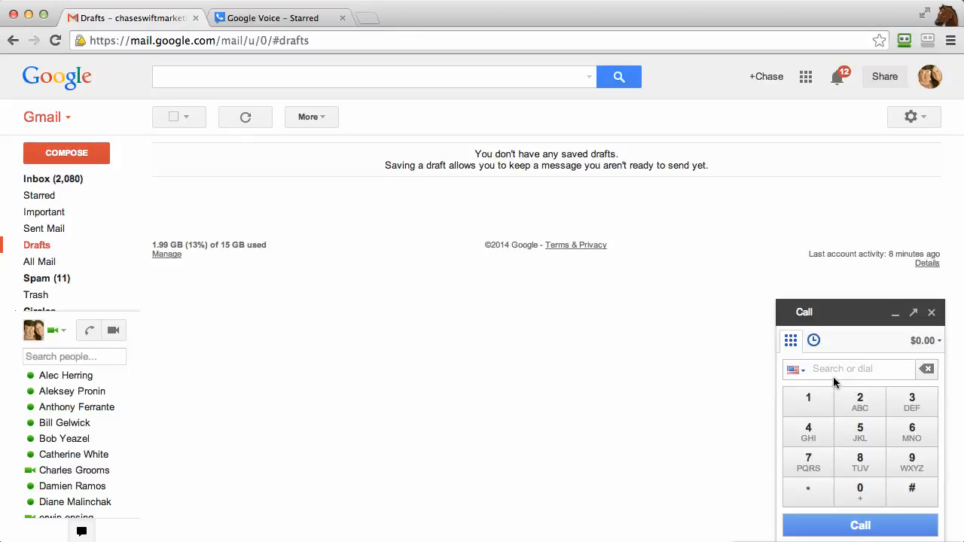
mouse_move(878, 435)
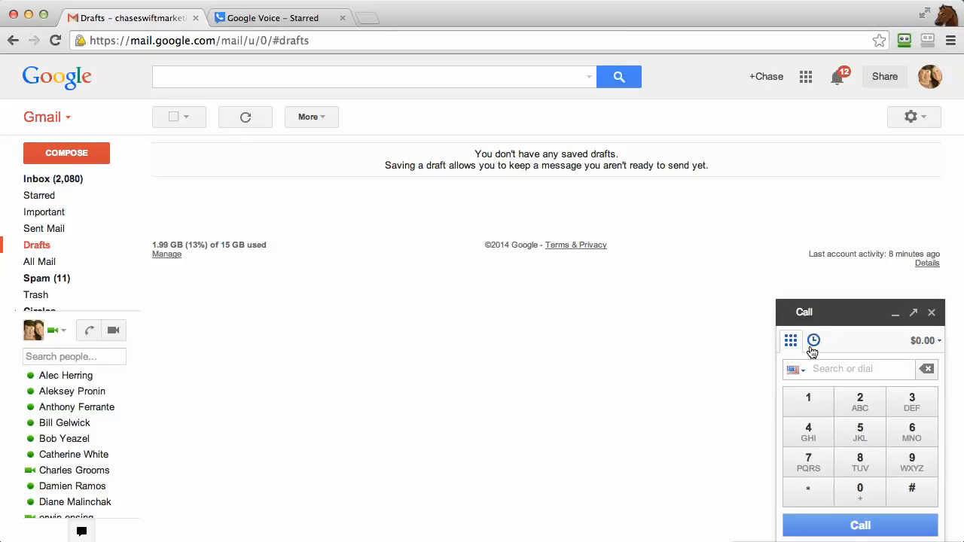
click(814, 340)
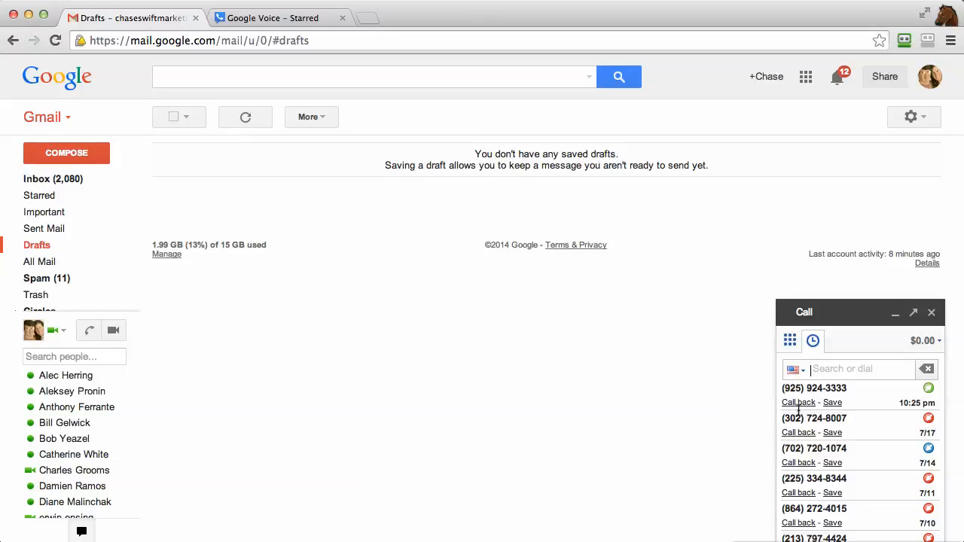
mouse_move(828, 448)
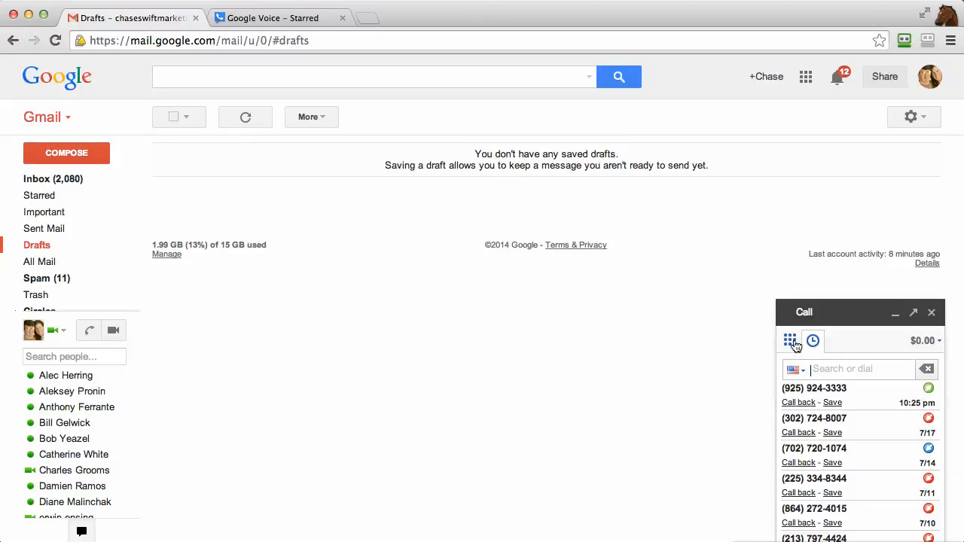
click(790, 340)
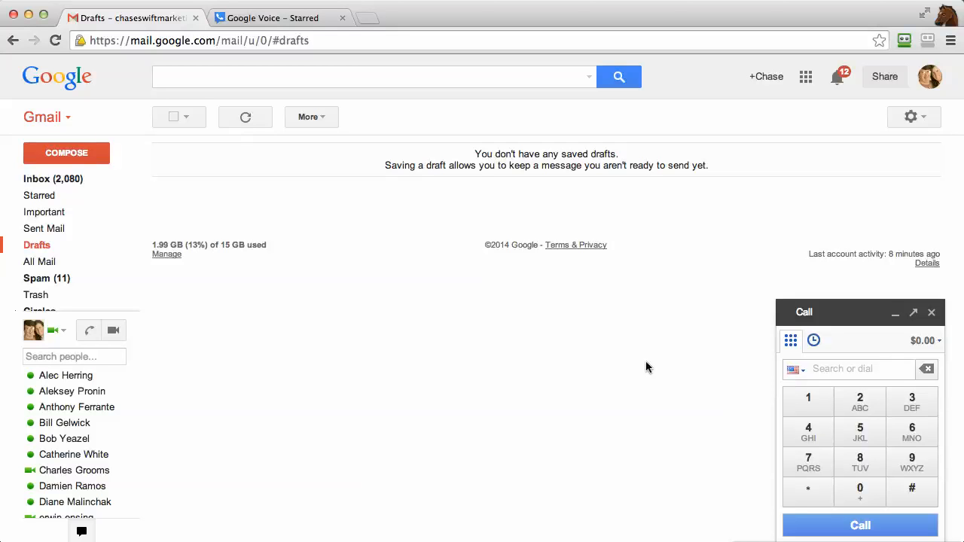
mouse_move(650, 365)
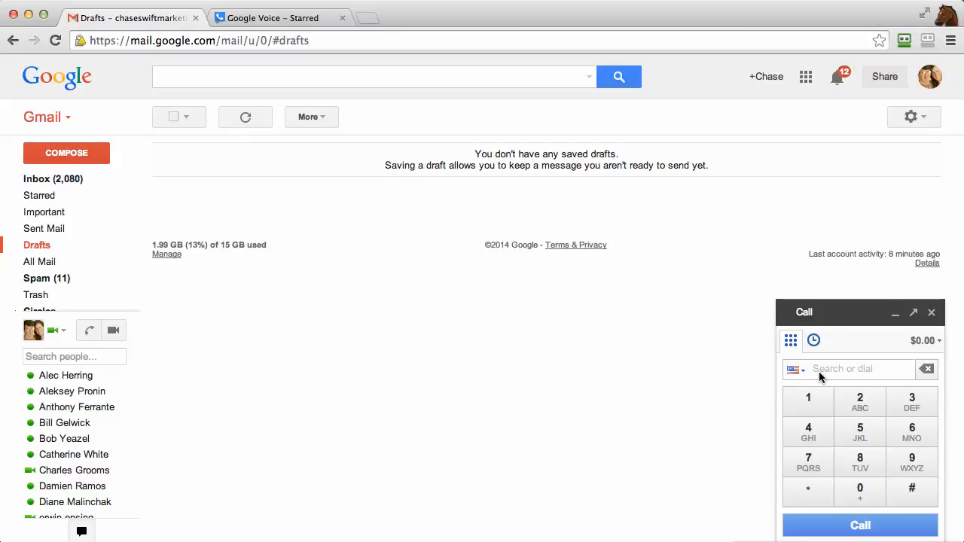
click(858, 368)
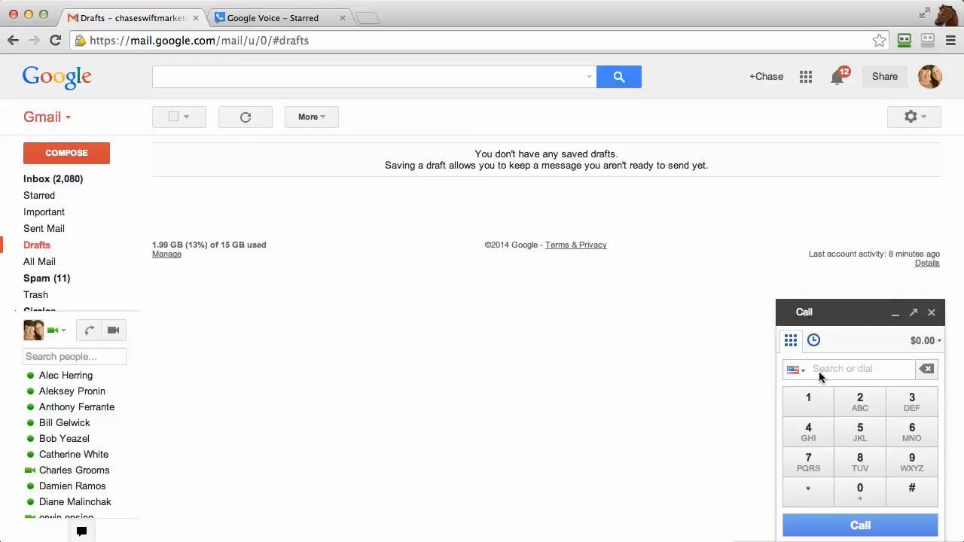
mouse_move(785, 391)
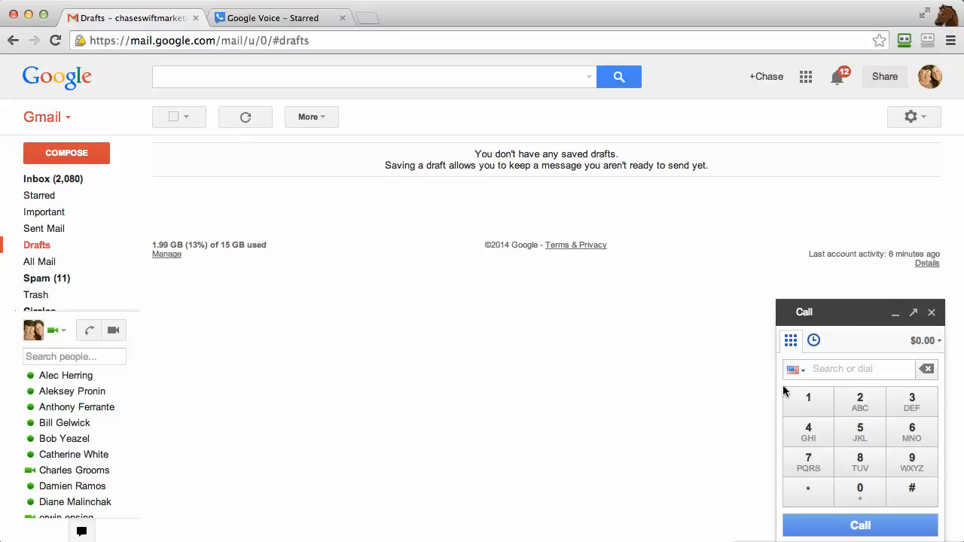